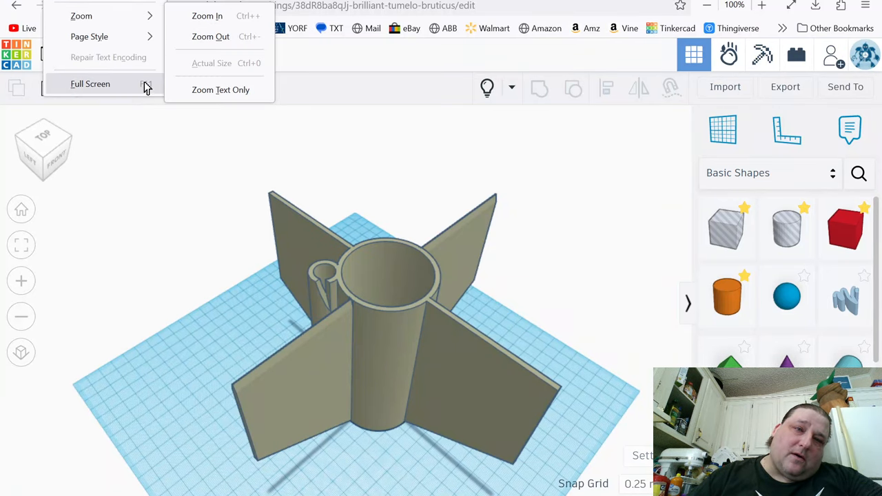
Switch the browser to full screen and return to the Tinkercad editor
left_click(89, 83)
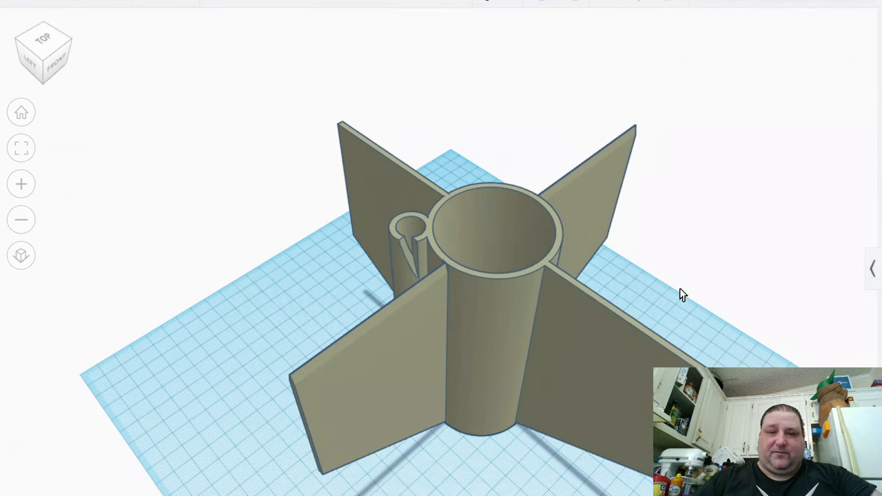
left_click(551, 413)
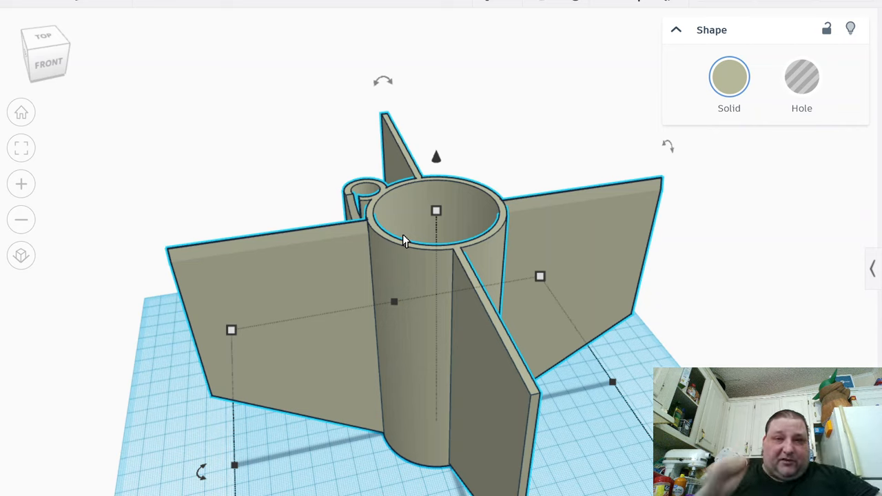
mouse_move(560, 14)
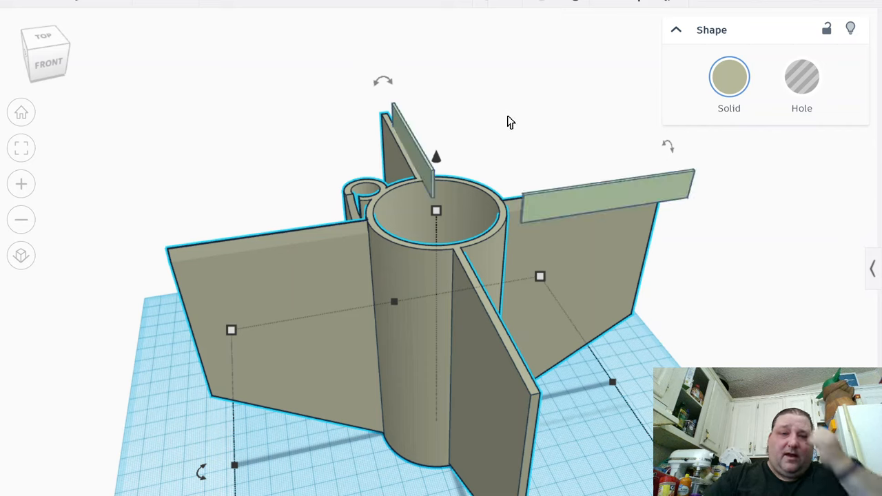
mouse_move(519, 142)
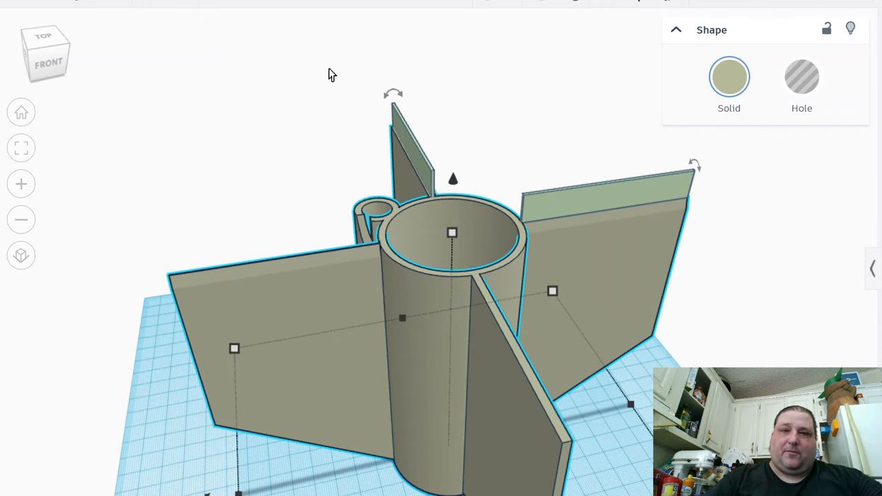
Select the front fin's green strip and check its 0.80 mm edge alignment up close
left_click(540, 180)
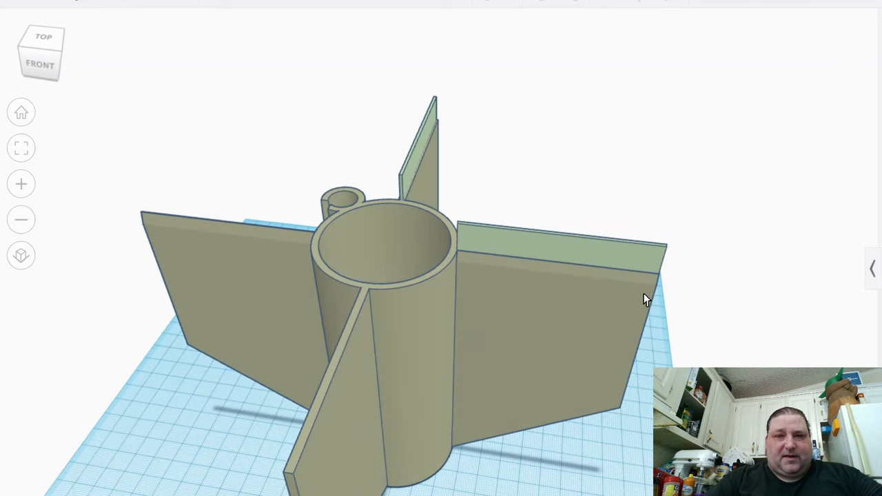
mouse_move(584, 288)
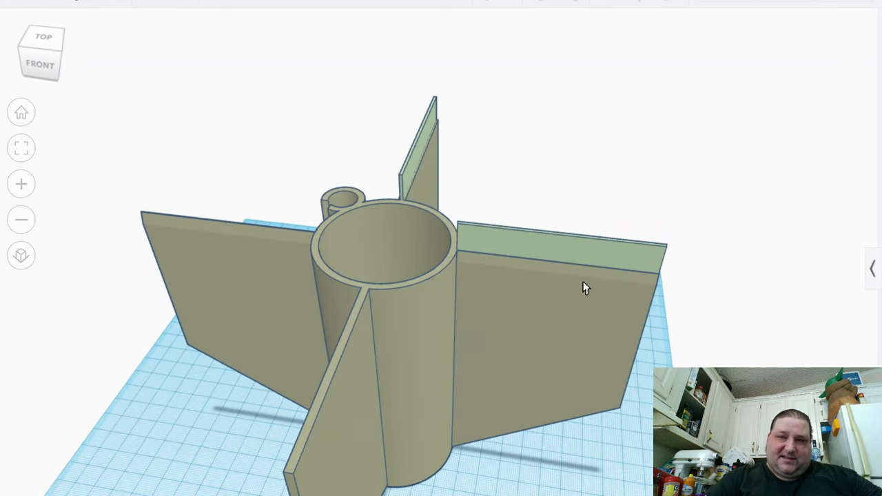
mouse_move(660, 345)
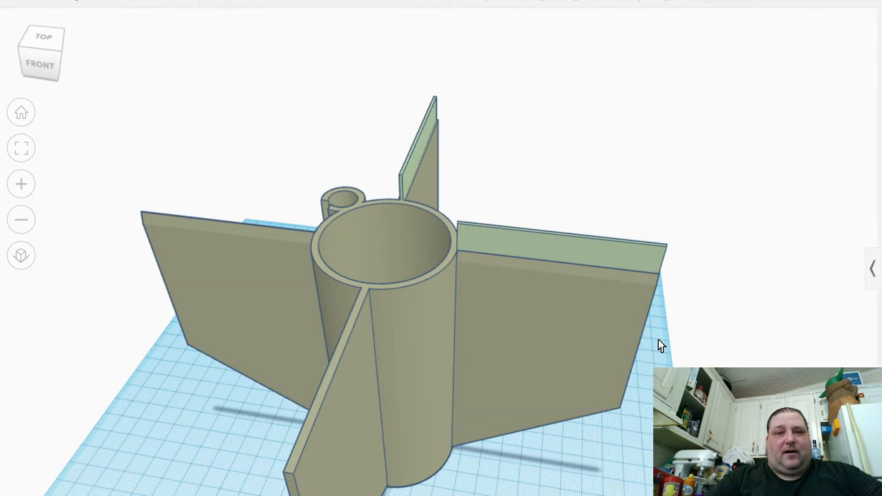
mouse_move(677, 266)
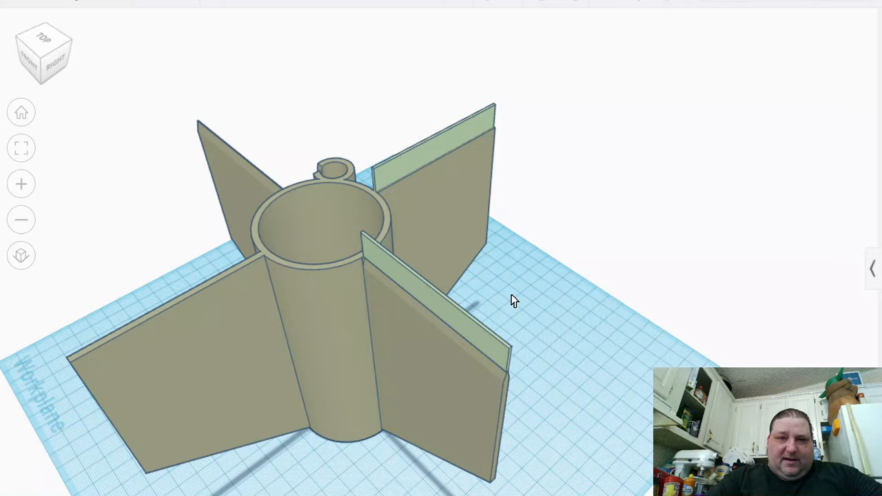
left_click_drag(513, 300, 362, 369)
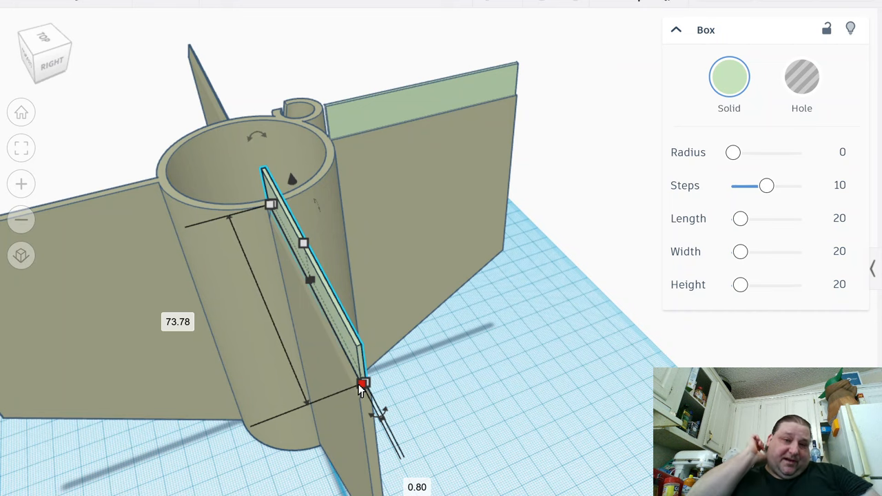
left_click(488, 336)
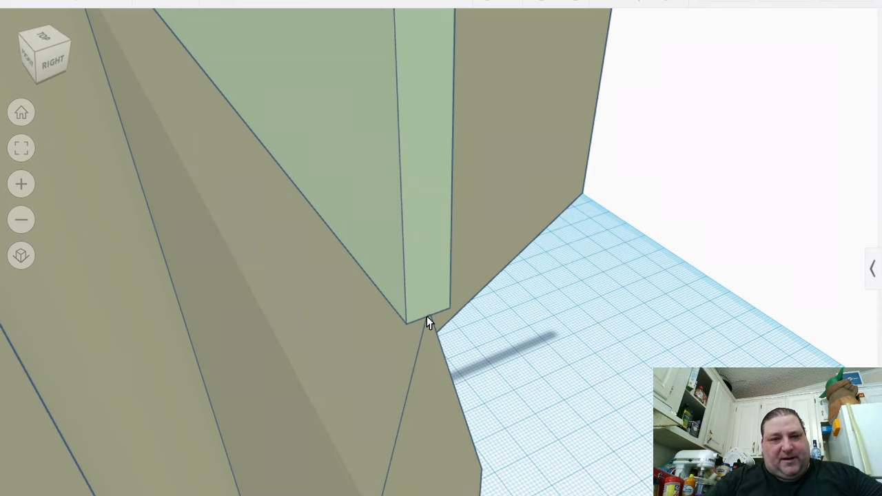
mouse_move(386, 337)
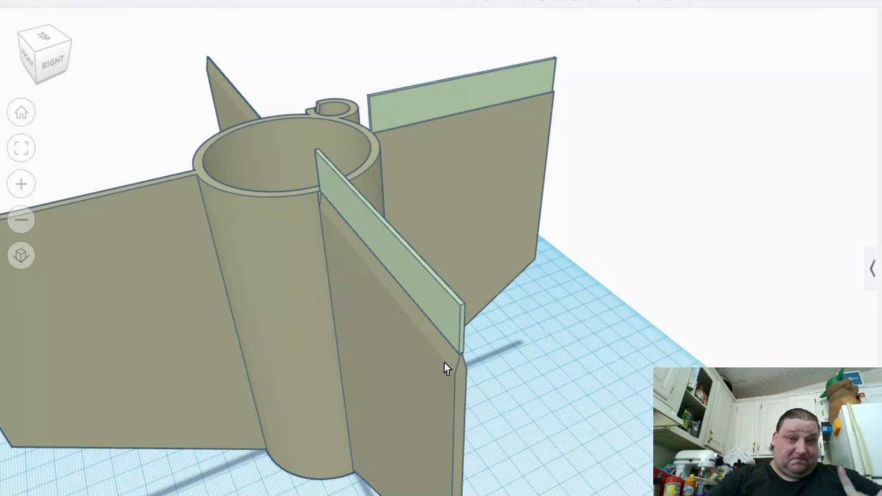
left_click_drag(444, 369, 507, 372)
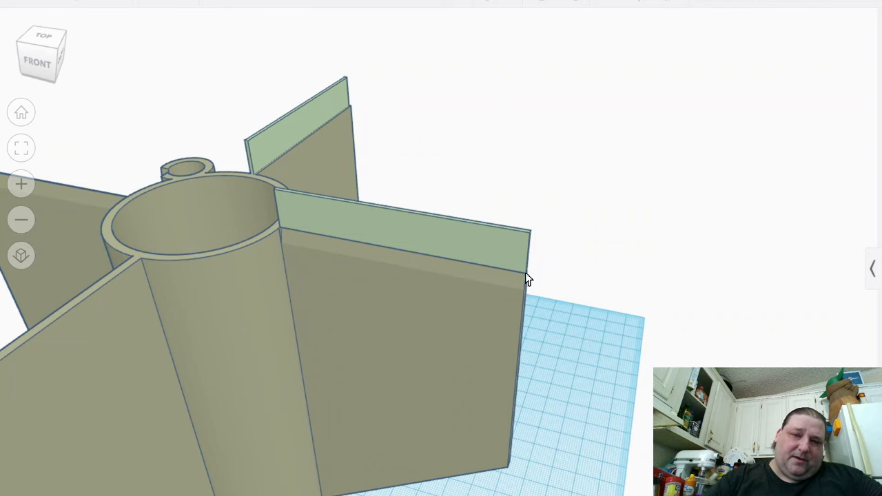
mouse_move(544, 286)
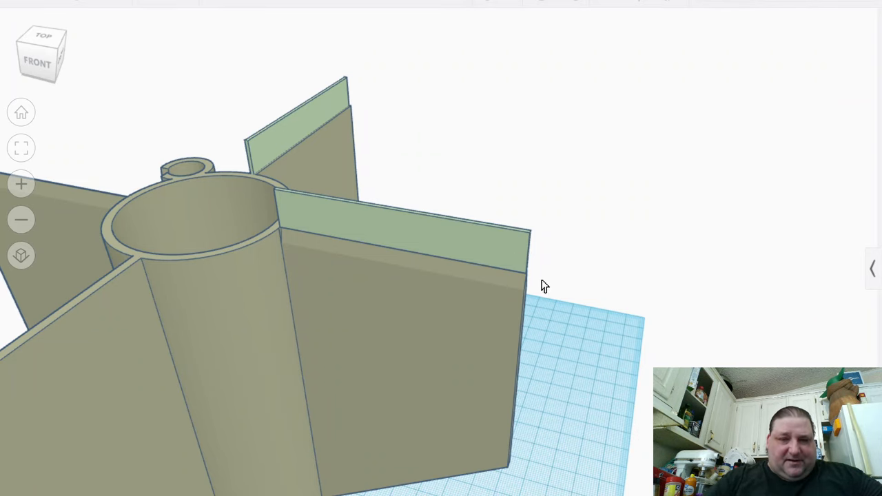
Resize the right fin's green strip and tilt it into the fin's top edge
left_click_drag(544, 286, 377, 243)
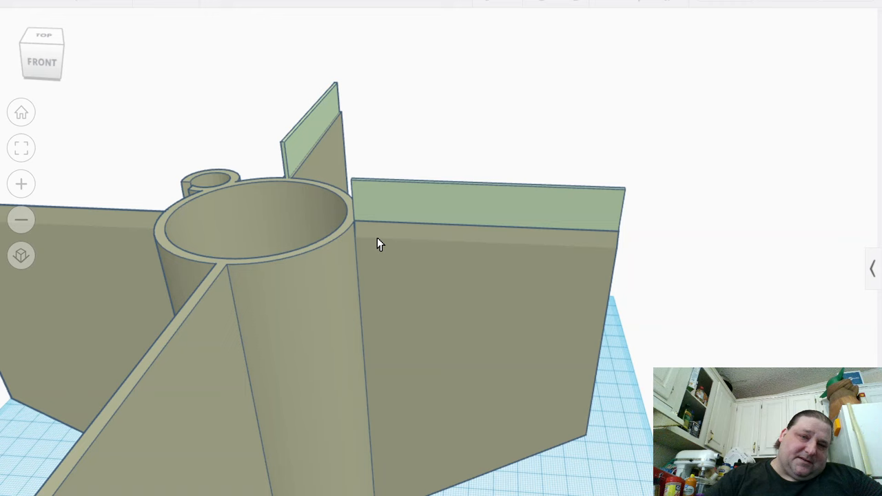
left_click(482, 207)
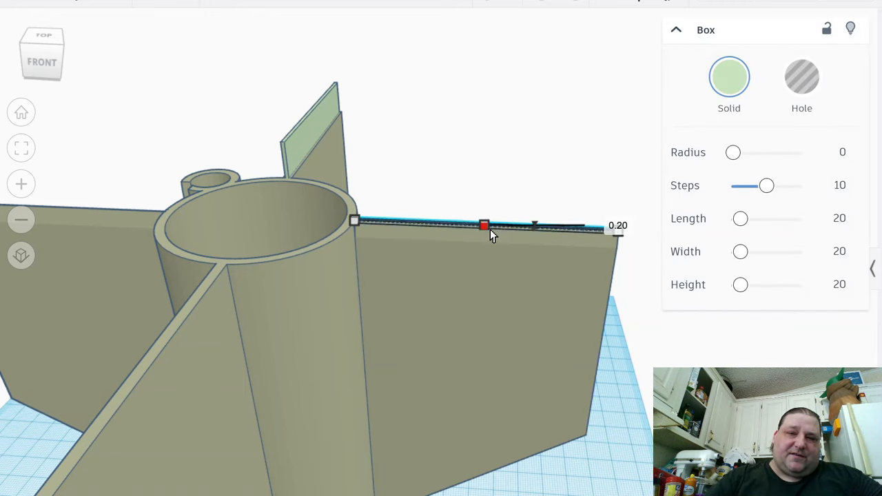
left_click_drag(485, 226, 485, 242)
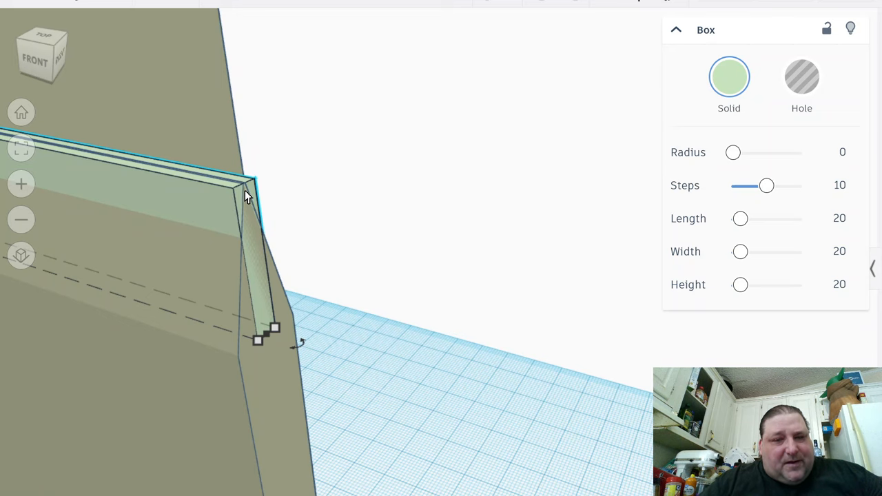
mouse_move(303, 252)
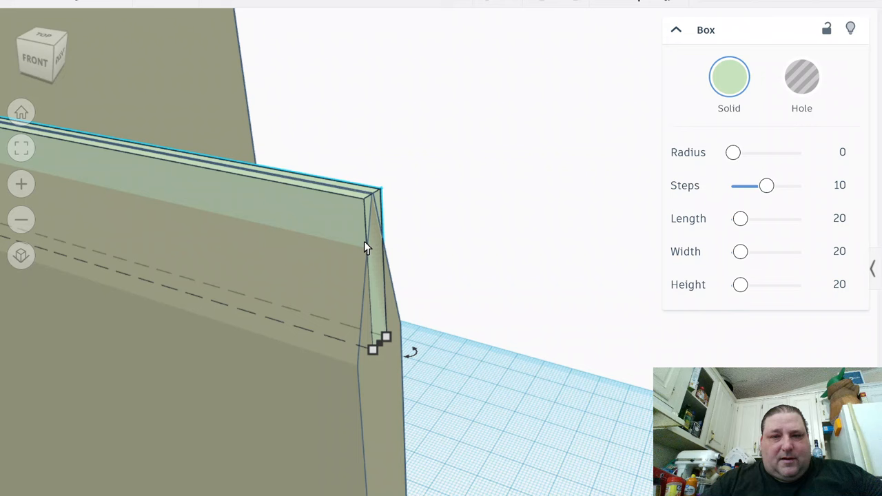
left_click_drag(379, 343, 376, 350)
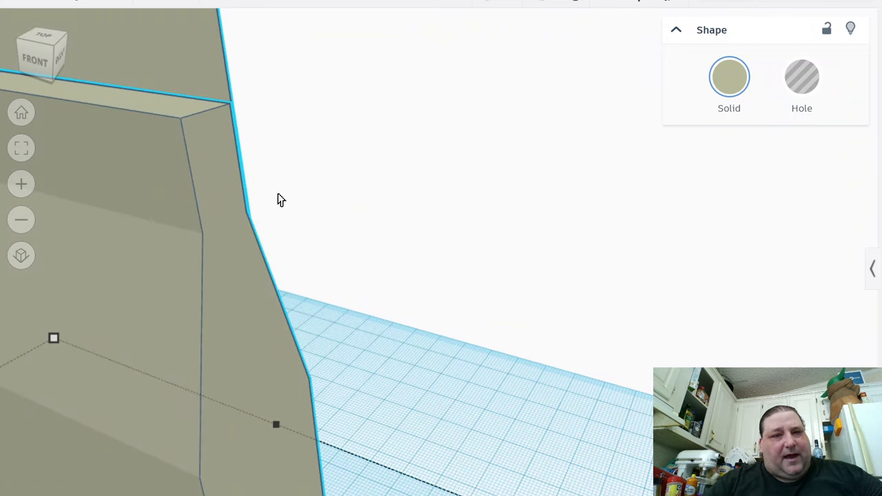
mouse_move(309, 183)
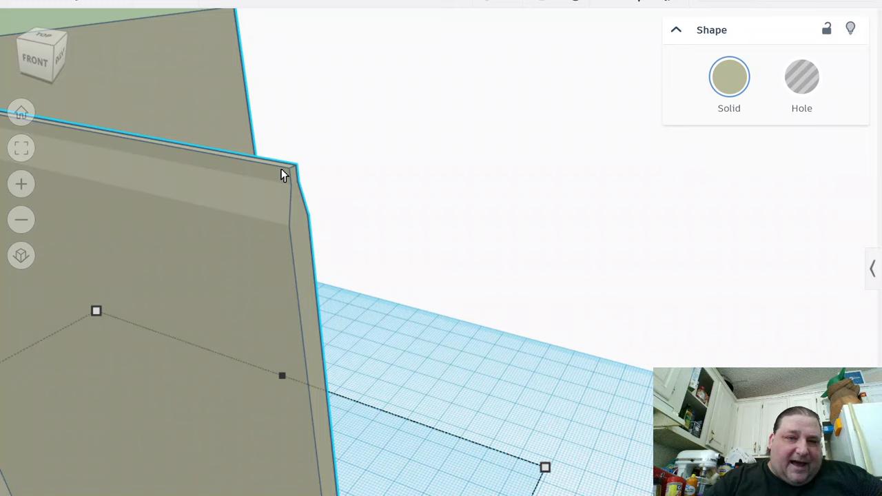
mouse_move(282, 230)
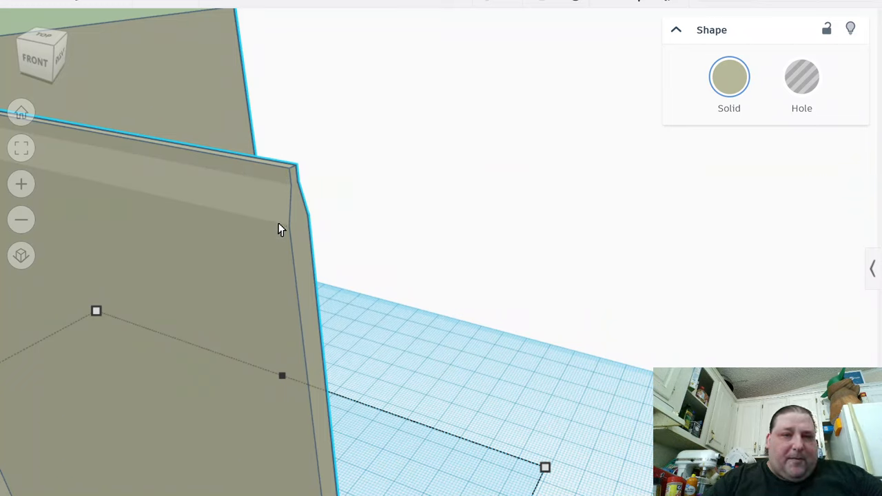
mouse_move(286, 204)
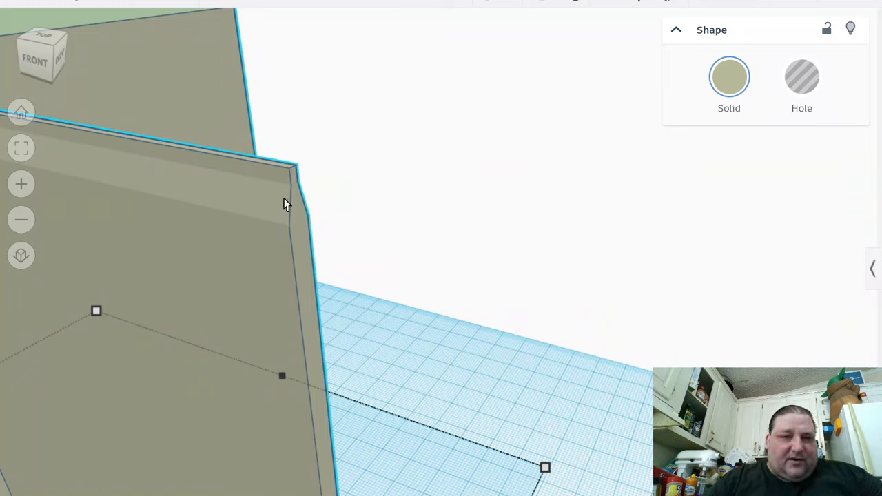
mouse_move(271, 243)
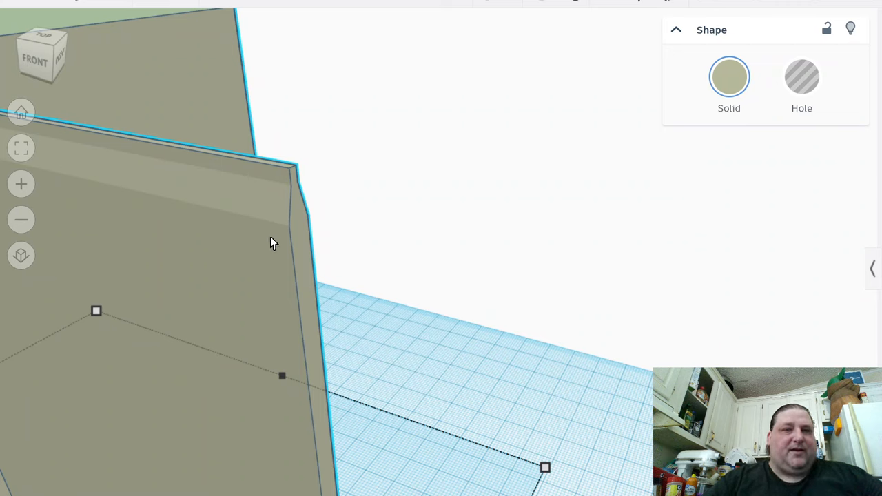
mouse_move(279, 187)
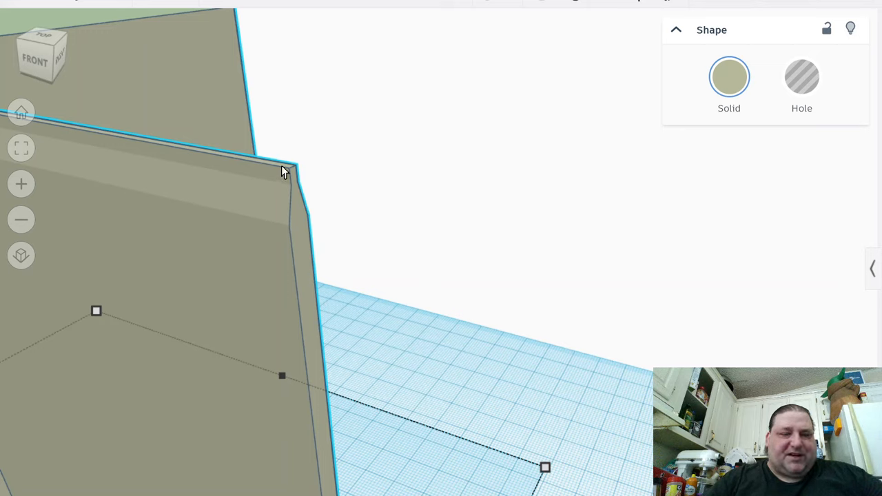
mouse_move(257, 219)
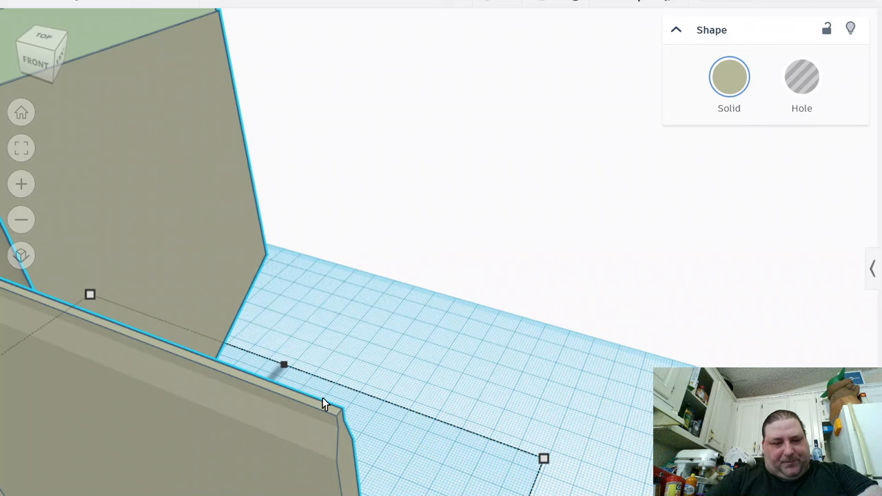
mouse_move(343, 413)
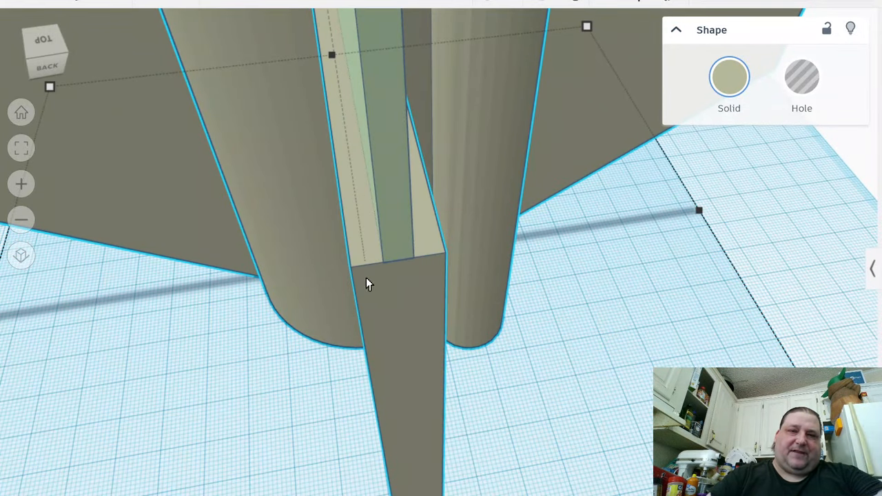
mouse_move(384, 303)
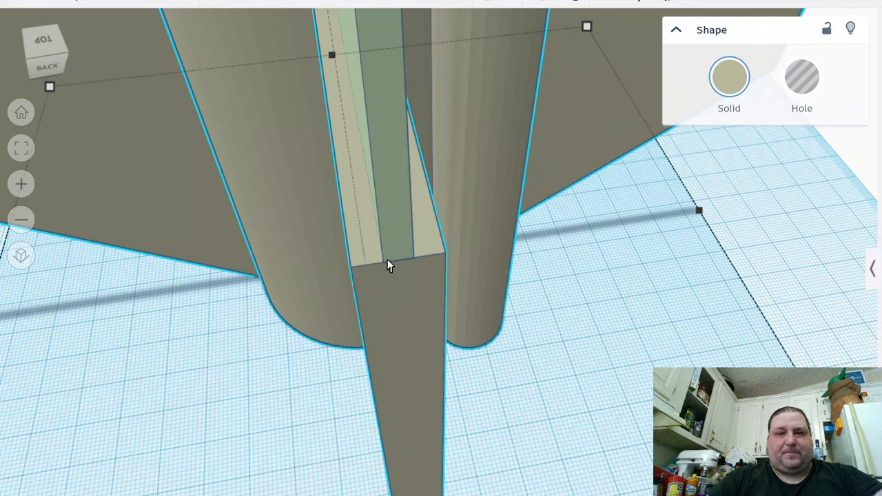
mouse_move(410, 265)
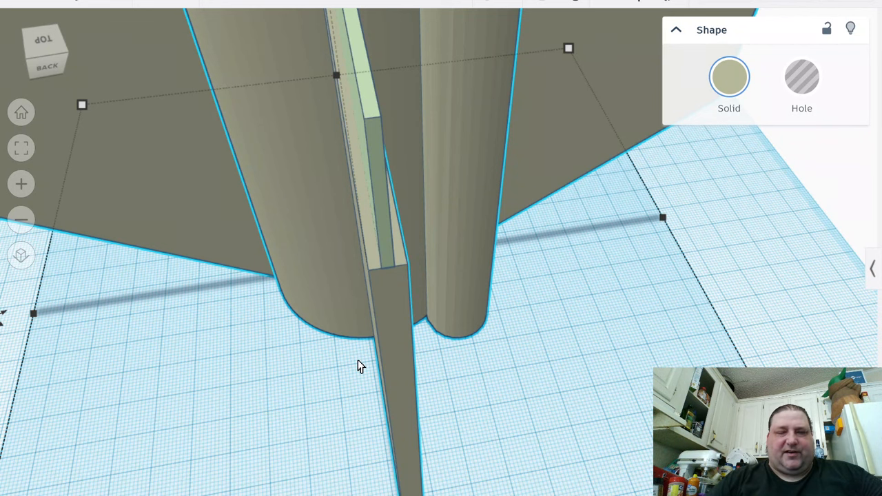
Orbit the view to look along the fin's face
left_click_drag(361, 365, 300, 352)
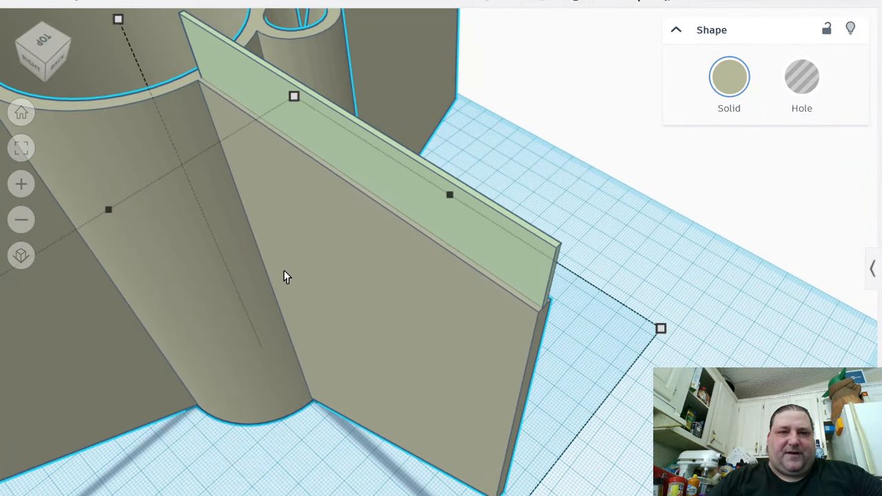
mouse_move(239, 235)
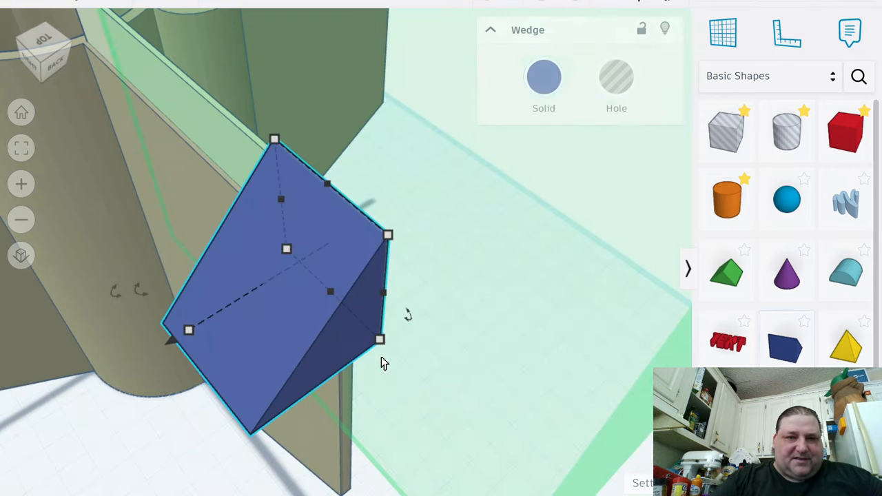
Place the new wedge and rotate it 90° against the fin's trailing edge
left_click(544, 77)
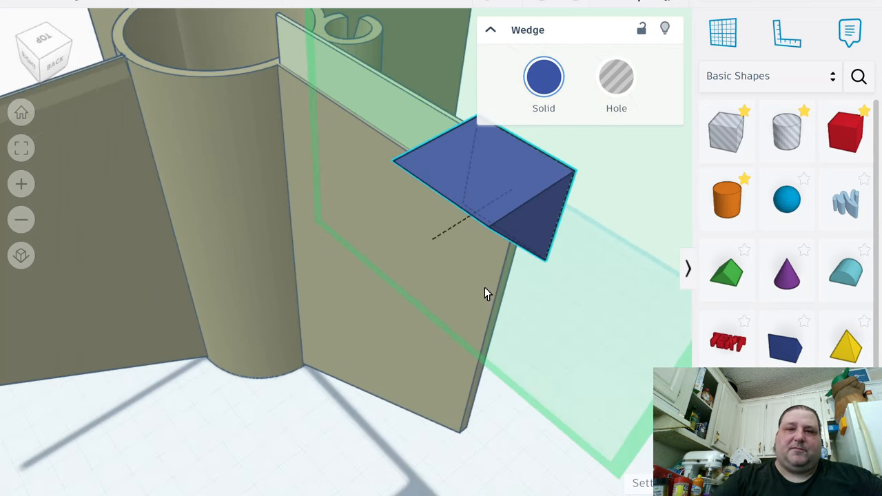
left_click_drag(483, 292, 413, 248)
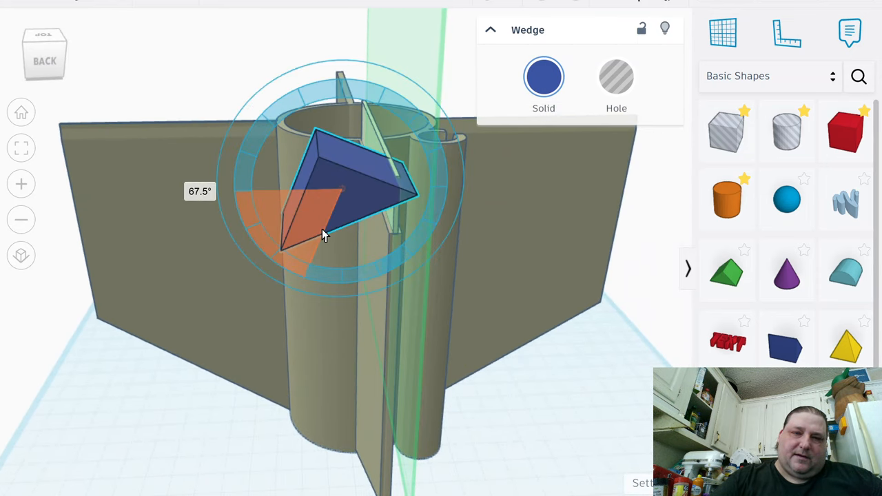
left_click_drag(327, 234, 338, 239)
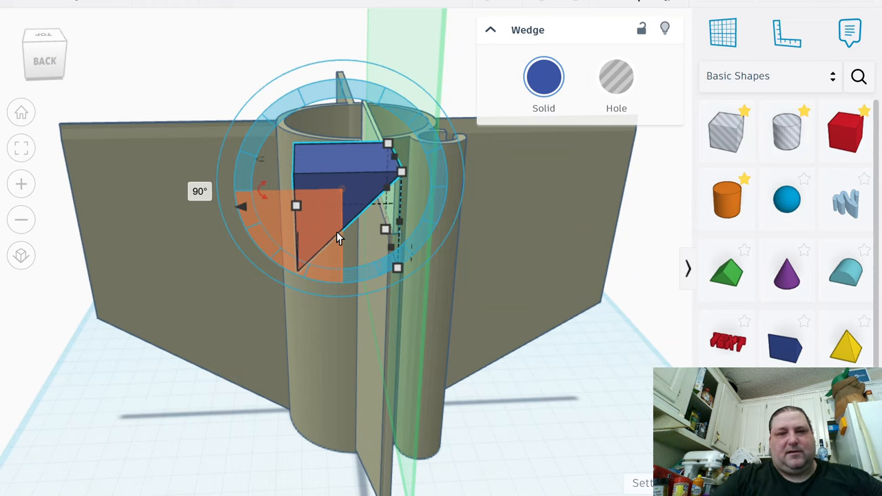
mouse_move(338, 214)
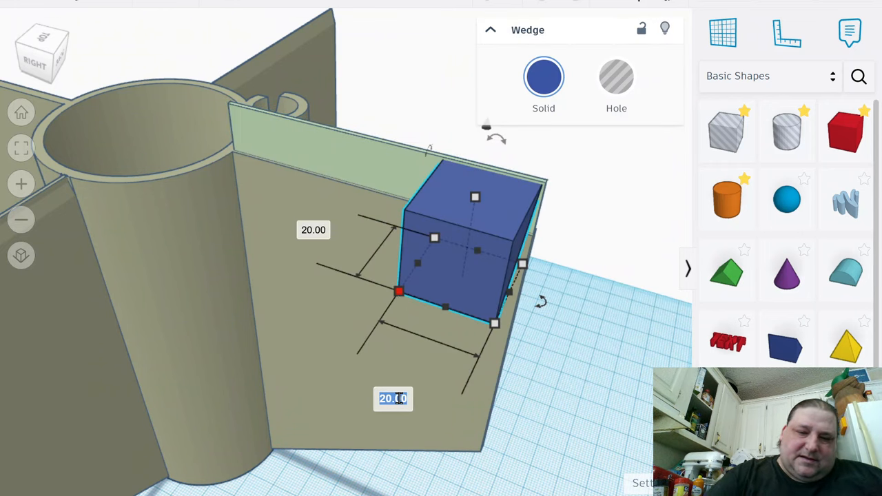
type("73.8")
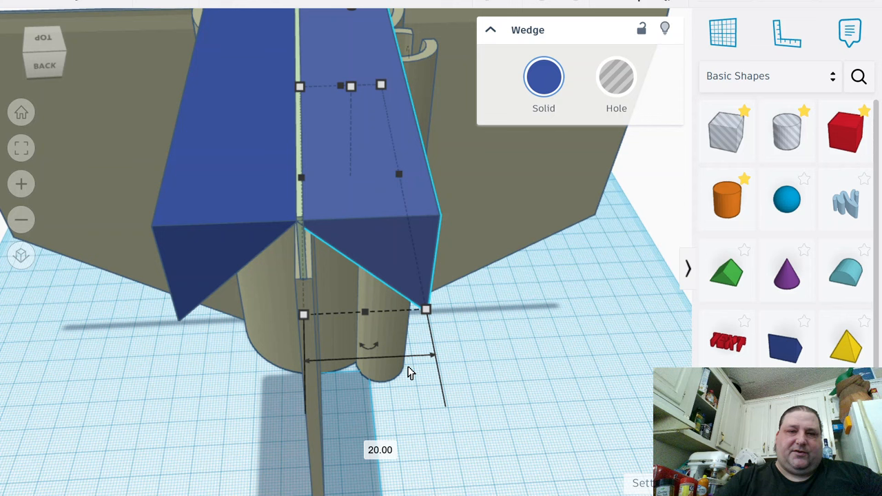
mouse_move(403, 325)
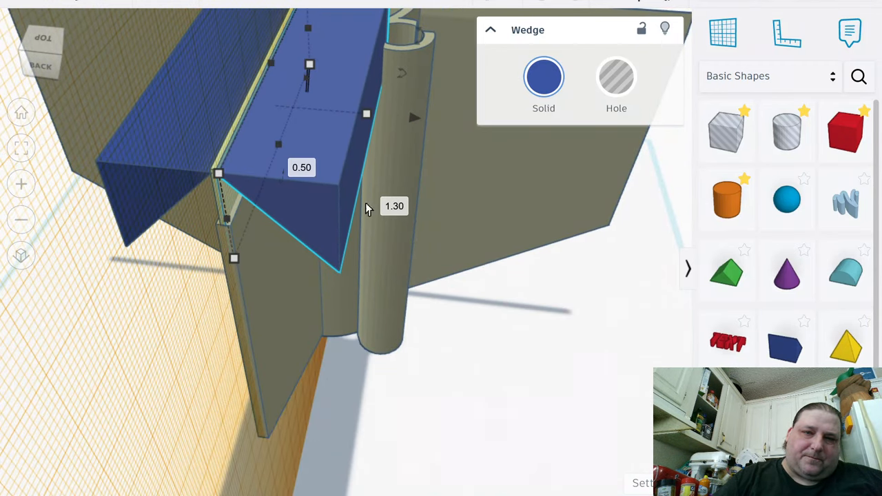
mouse_move(410, 135)
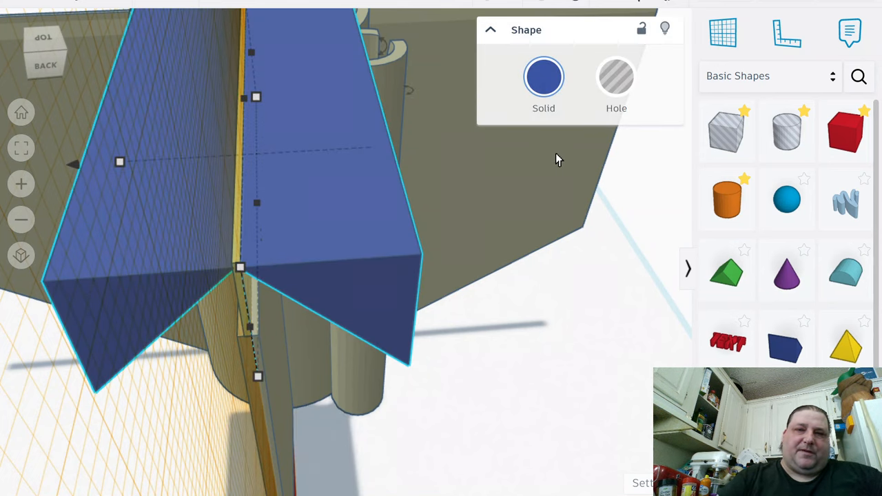
Turn both wedges into holes and dismiss an accidental browser context menu
left_click(616, 76)
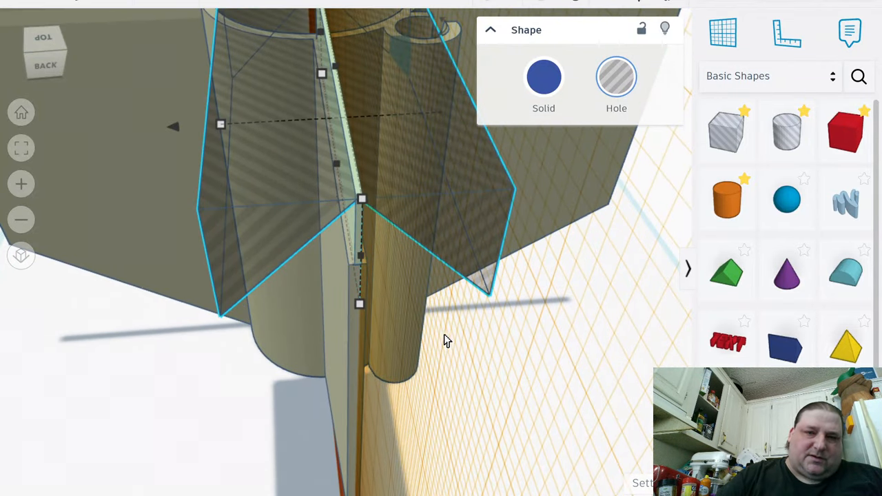
right_click(723, 32)
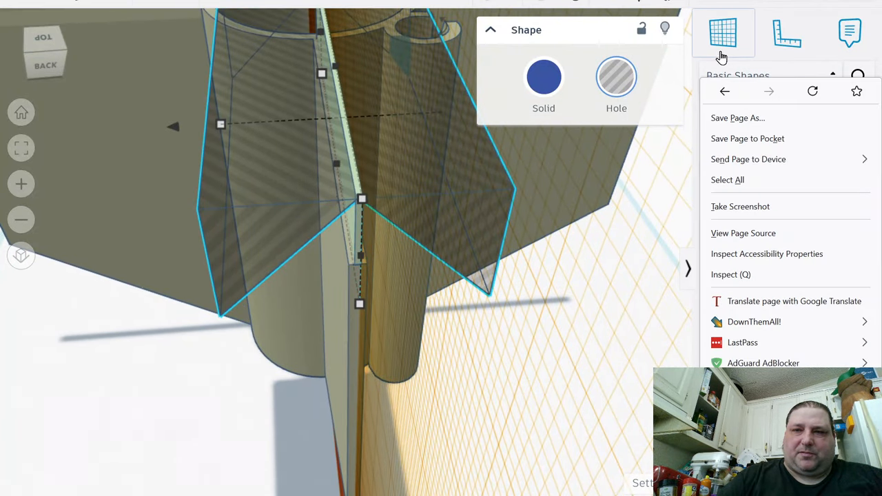
left_click(454, 399)
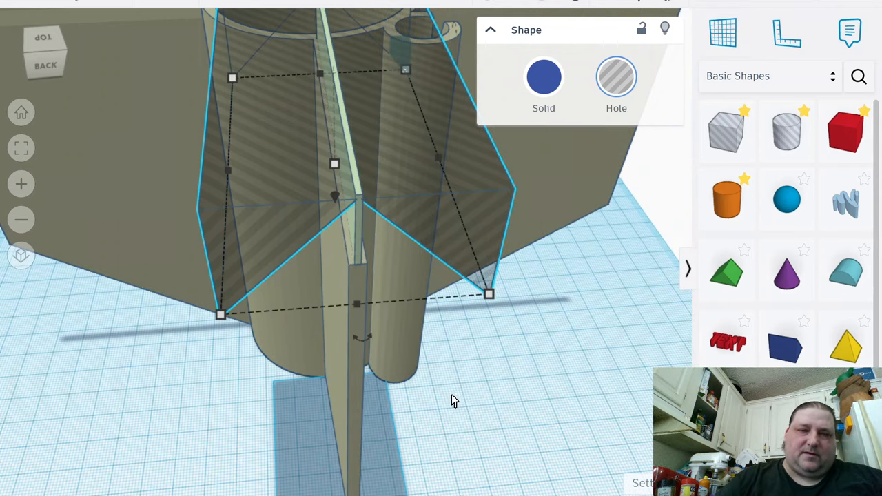
mouse_move(449, 241)
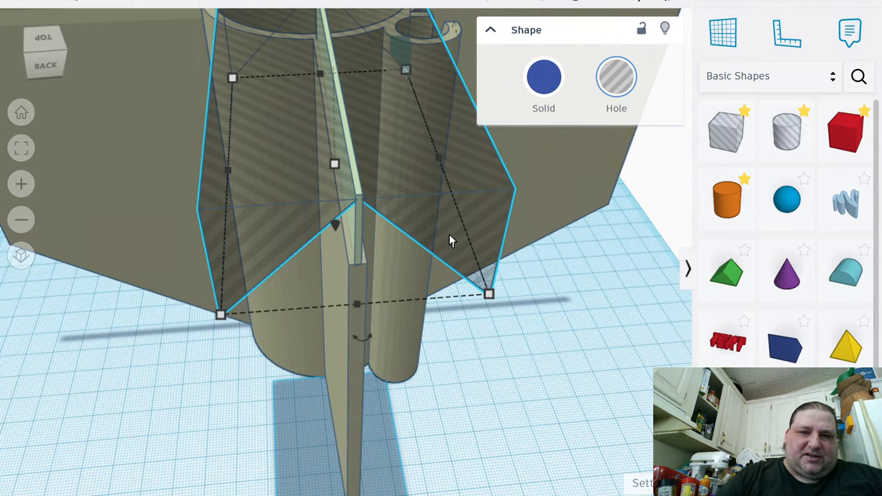
mouse_move(376, 367)
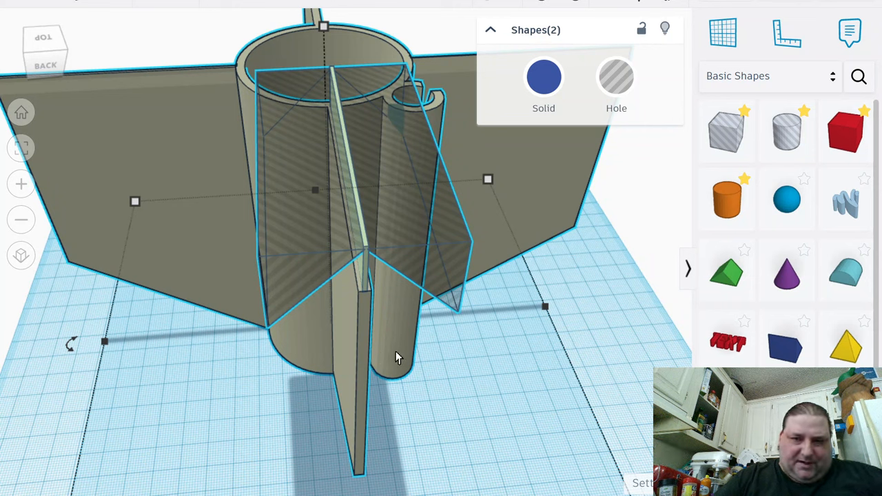
mouse_move(409, 355)
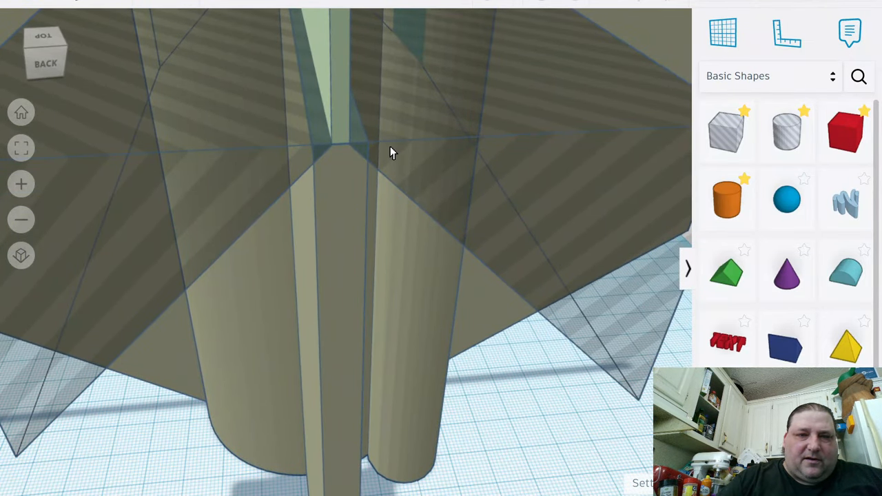
mouse_move(352, 167)
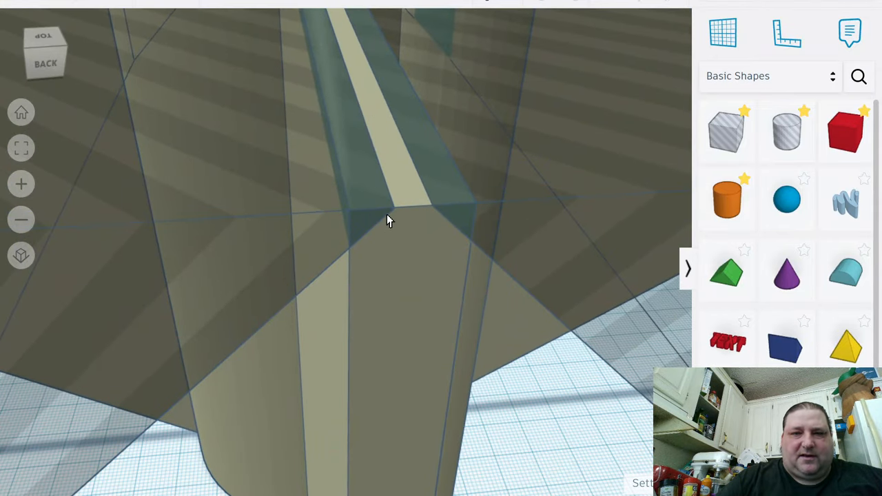
mouse_move(396, 198)
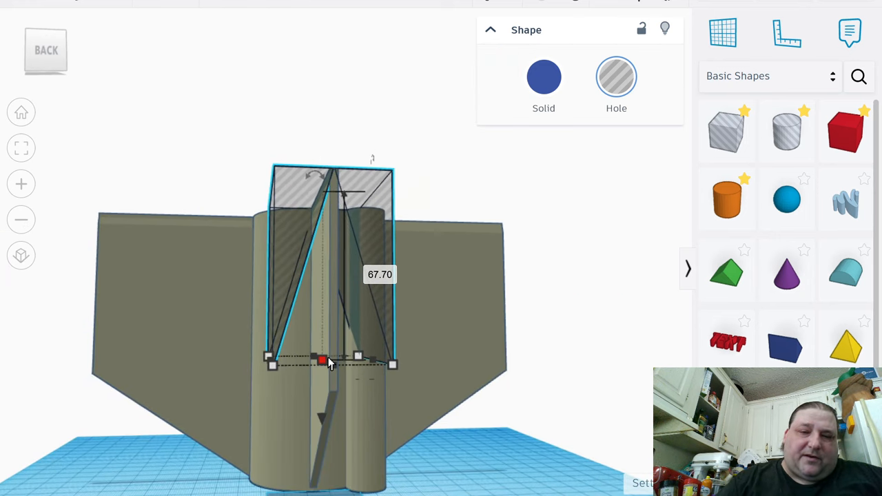
Stretch the V-shaped wedge hole to 67.70 mm along the fin's trailing edge
left_click_drag(322, 359, 322, 426)
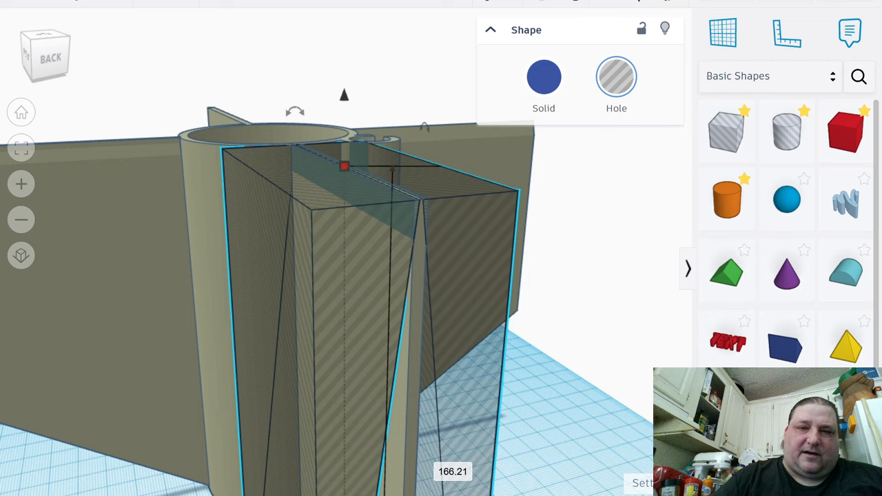
Select the fin together with its wedge hole for grouping
left_click(589, 310)
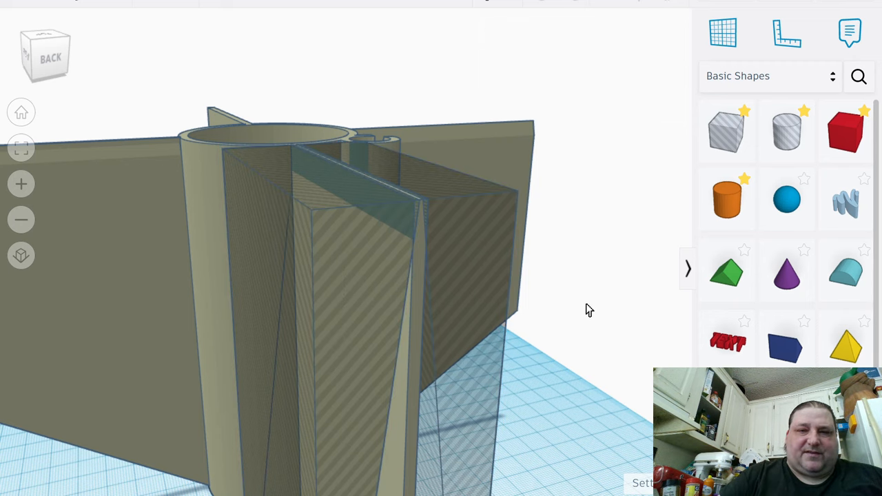
mouse_move(342, 100)
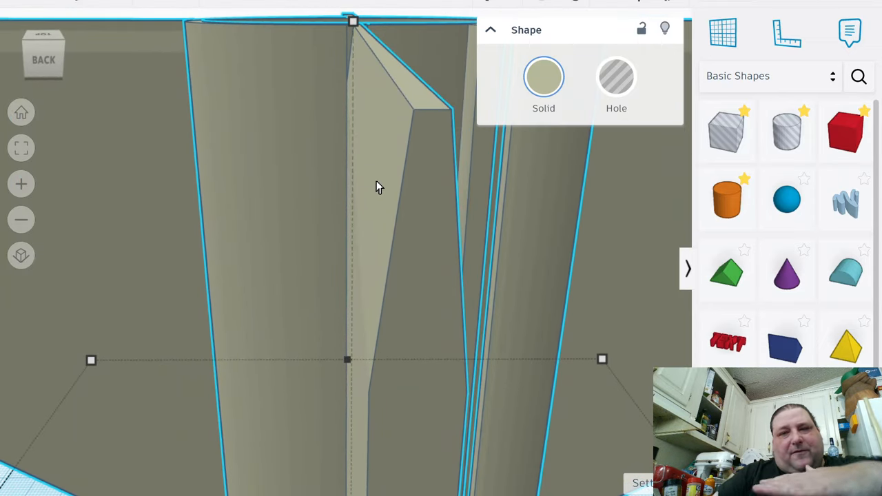
mouse_move(366, 204)
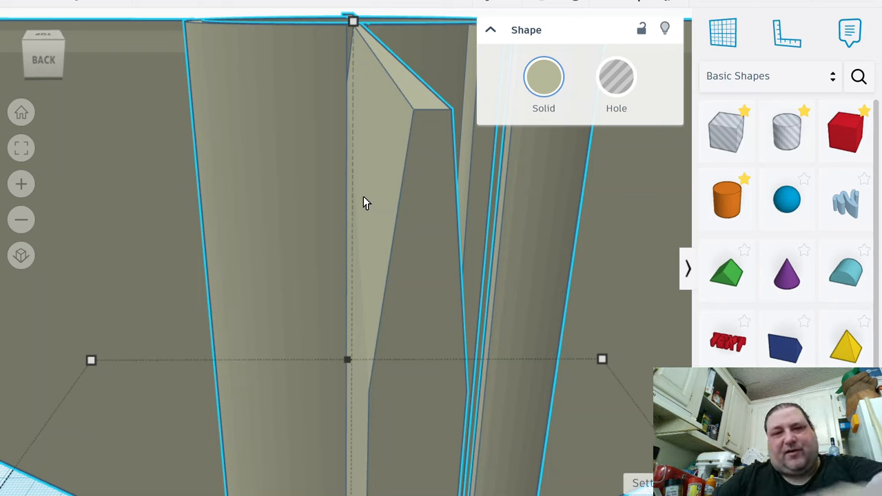
mouse_move(410, 127)
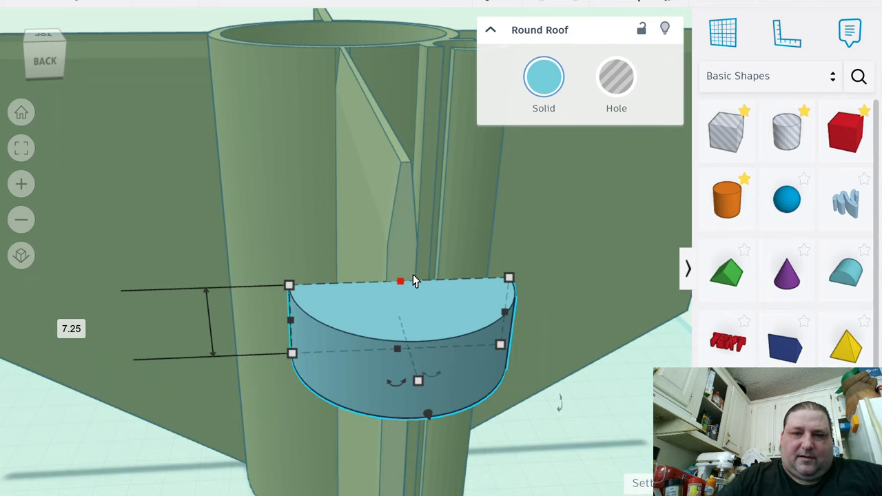
mouse_move(518, 318)
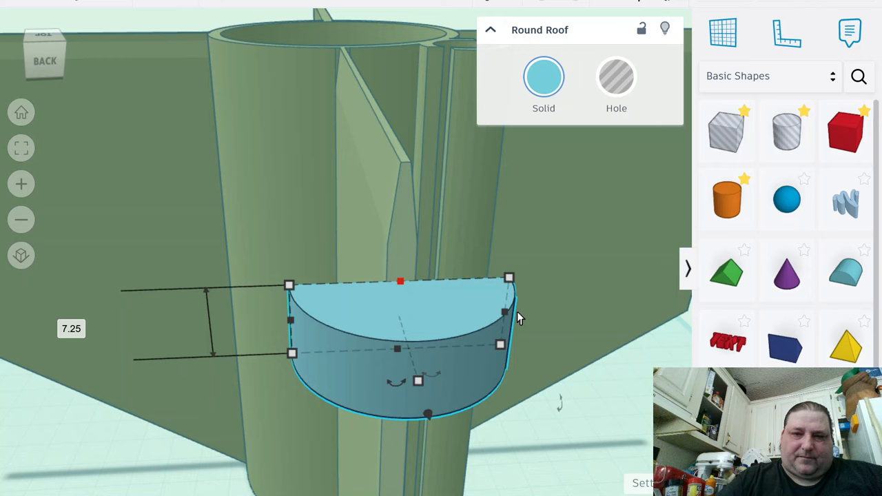
Rotate the Round Roof upright, stretch it tall and slide it along the body tube
left_click_drag(414, 310, 516, 345)
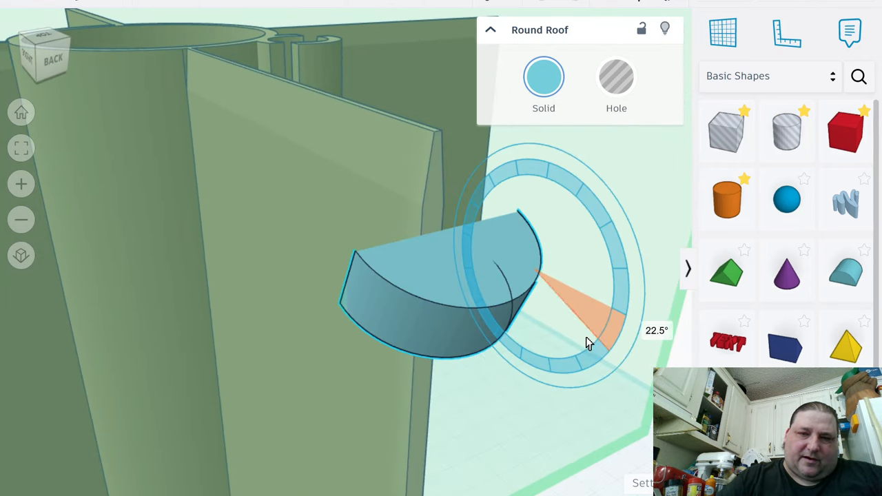
left_click_drag(589, 343, 528, 371)
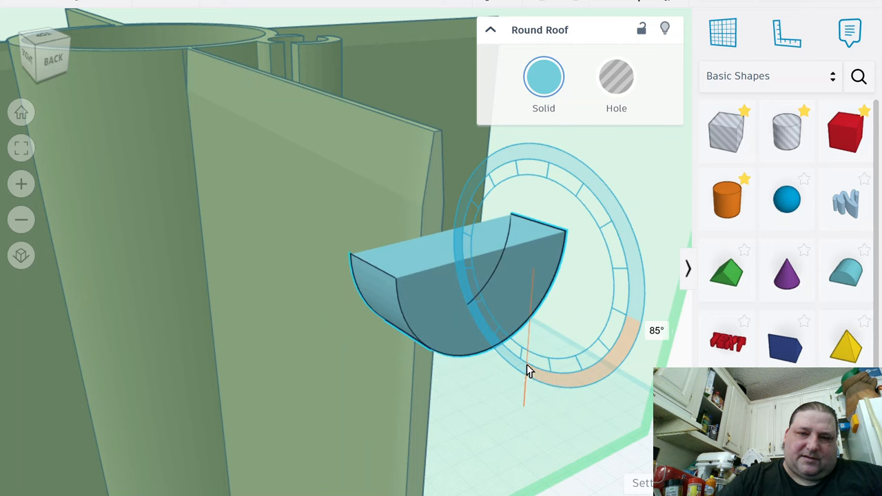
left_click_drag(527, 372, 438, 355)
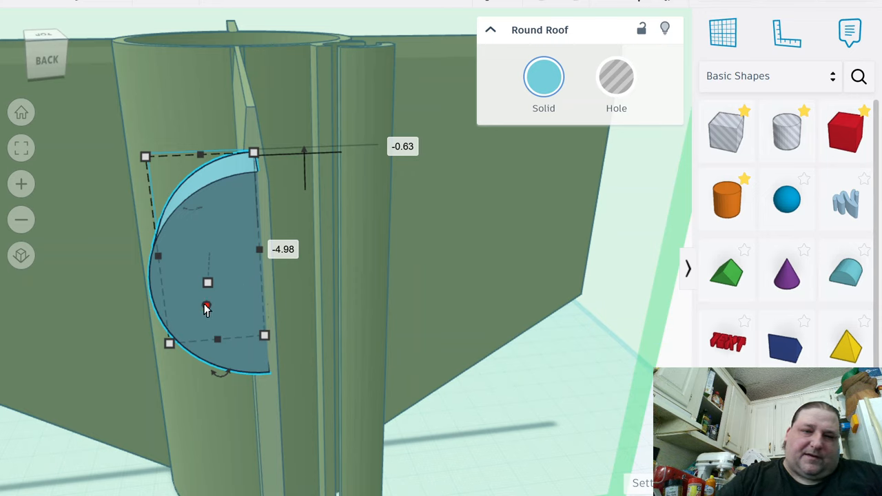
left_click_drag(207, 306, 211, 269)
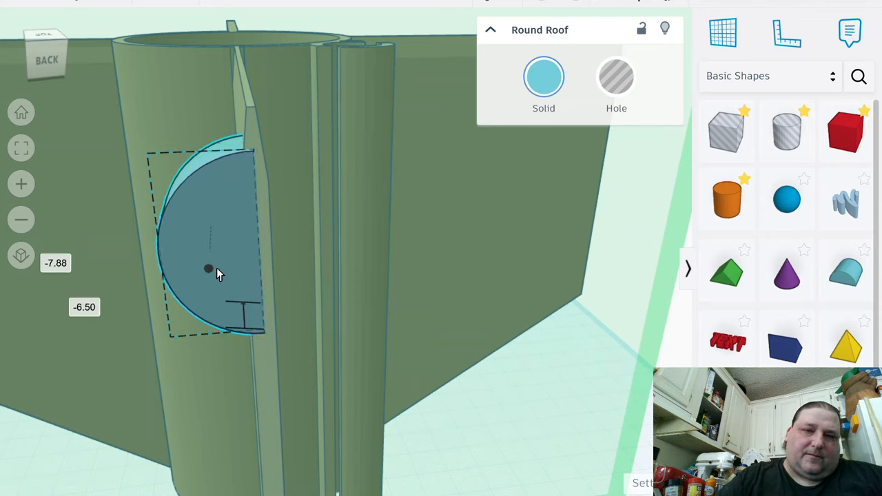
left_click_drag(209, 268, 209, 266)
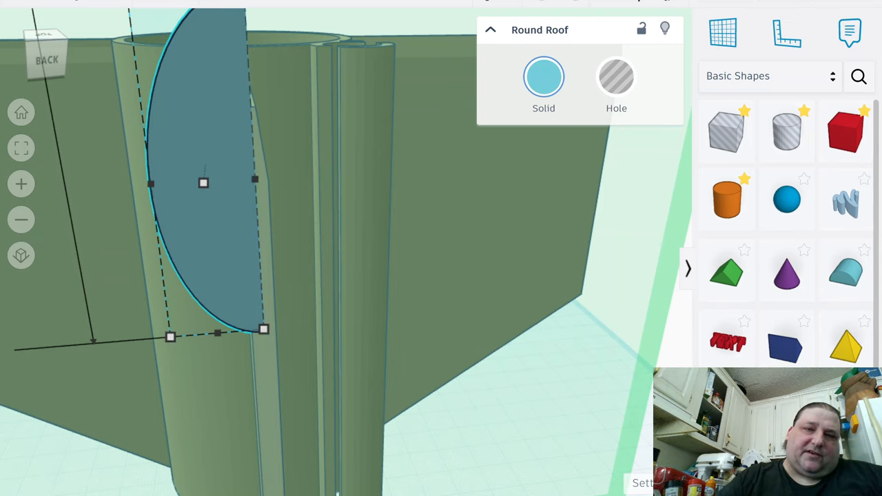
right_click(165, 40)
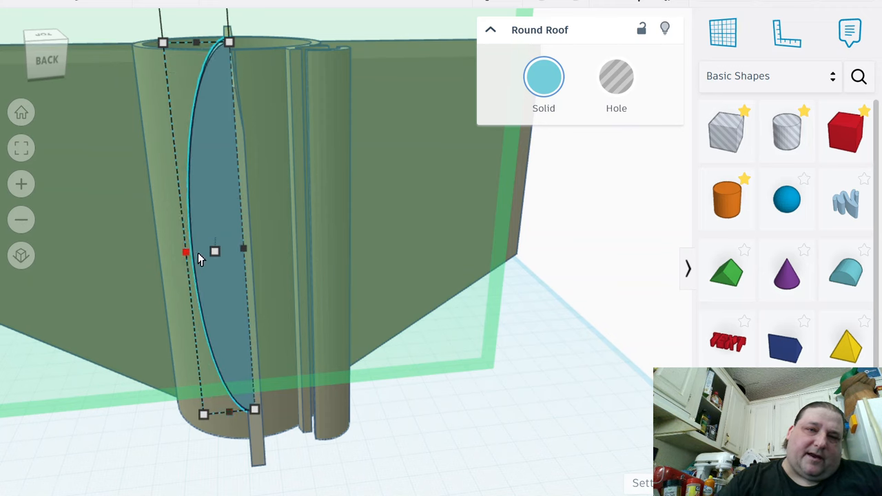
Place a new box beside the fin's wedge-cut trailing edge
left_click_drag(184, 251, 236, 251)
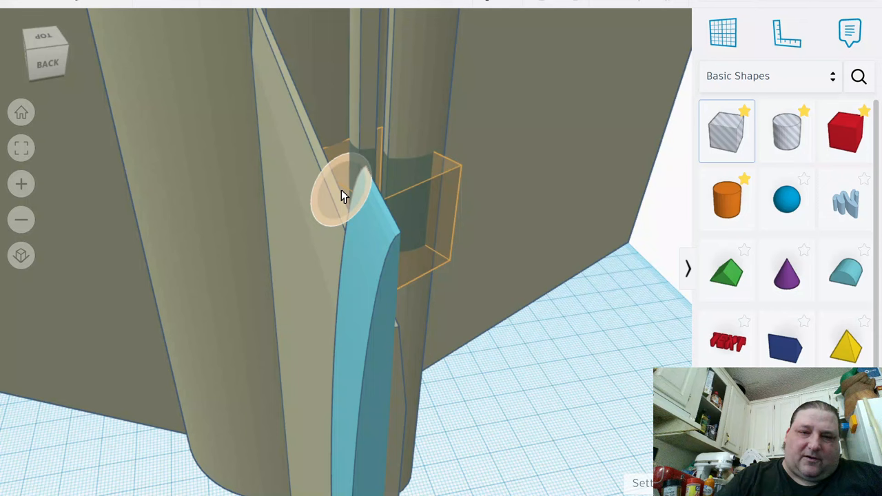
left_click(351, 193)
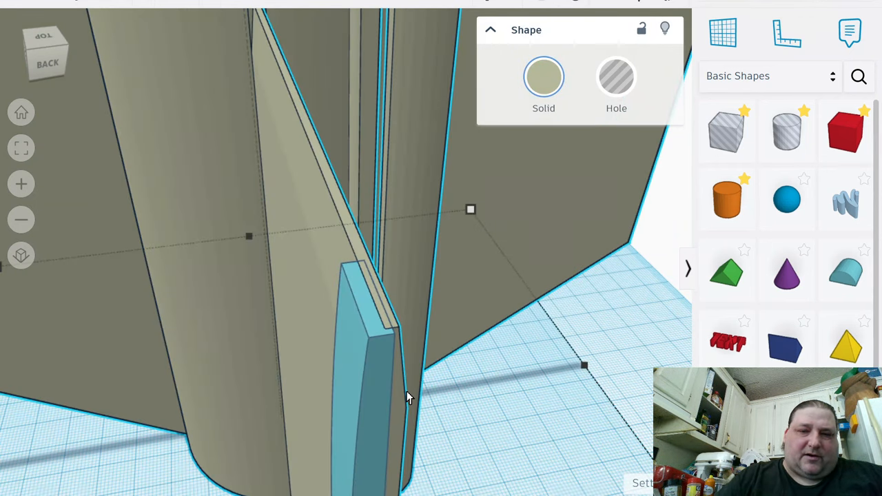
mouse_move(367, 343)
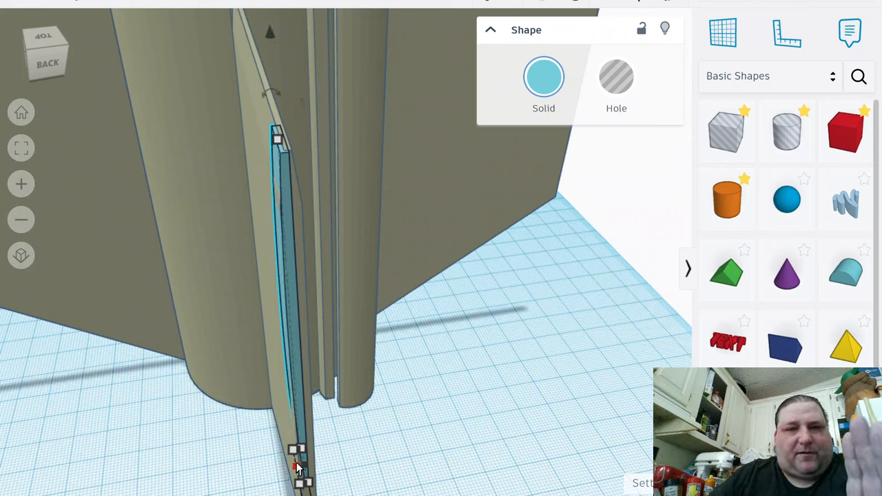
mouse_move(280, 370)
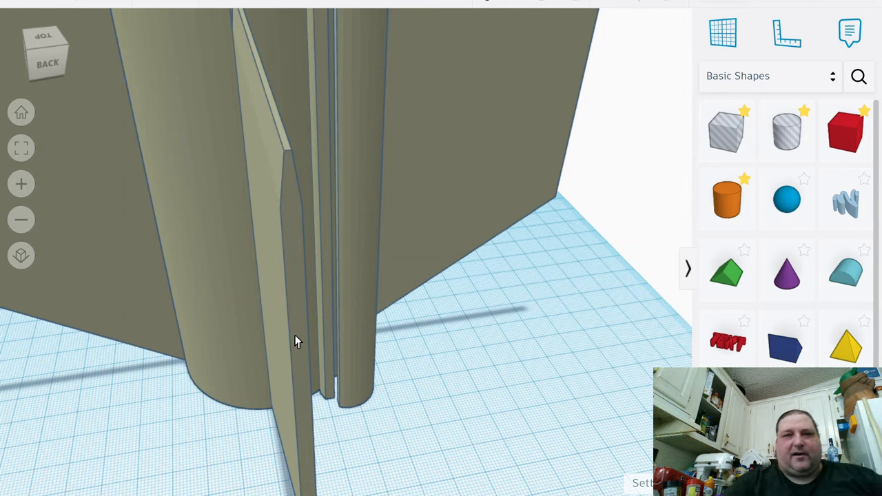
mouse_move(299, 351)
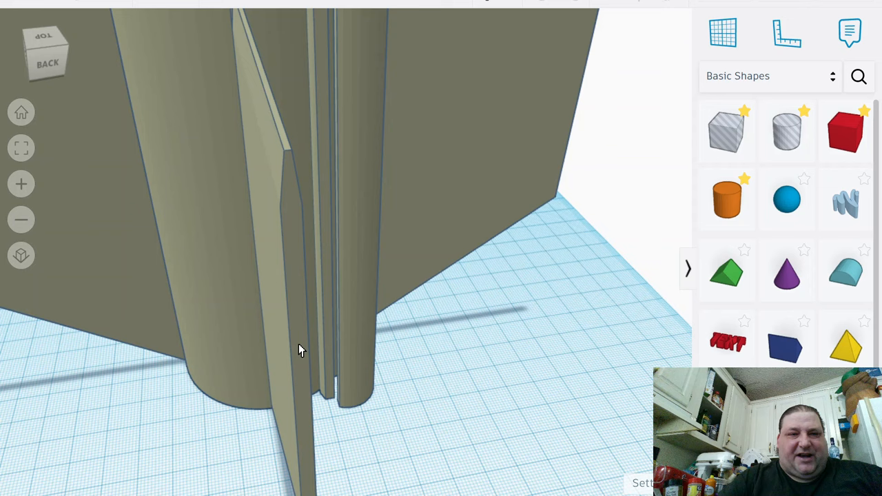
mouse_move(358, 334)
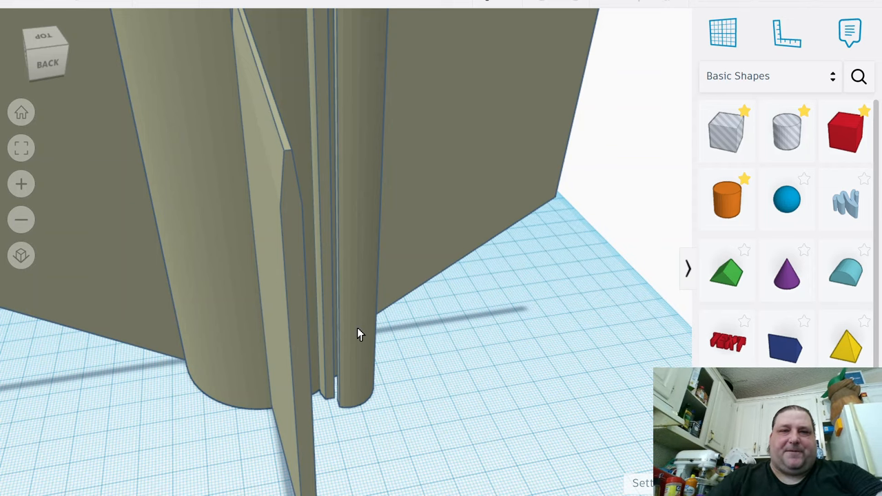
mouse_move(271, 336)
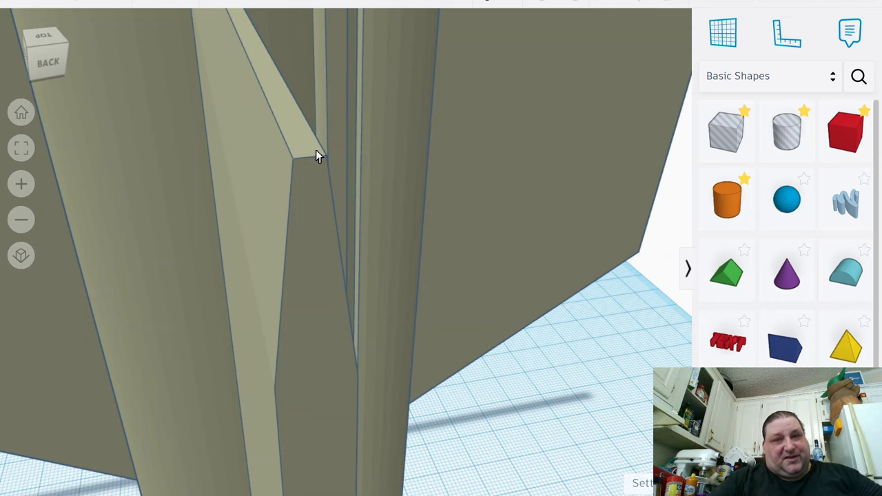
mouse_move(296, 159)
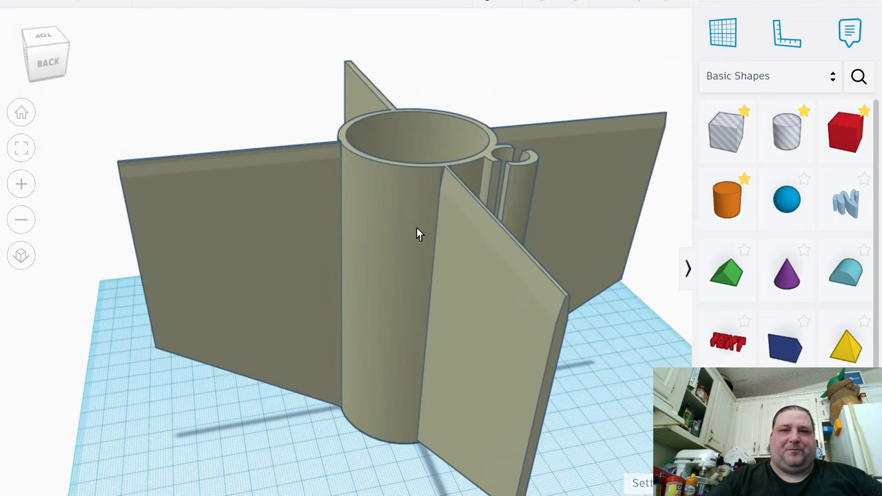
mouse_move(413, 232)
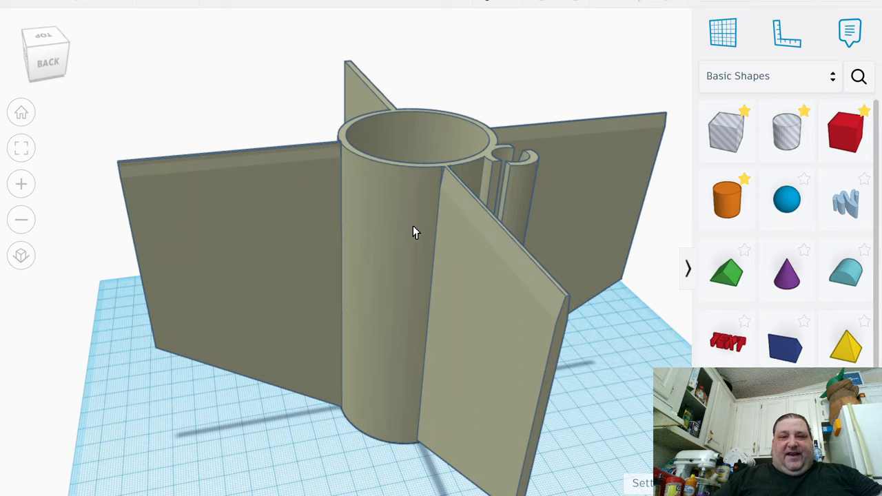
mouse_move(268, 470)
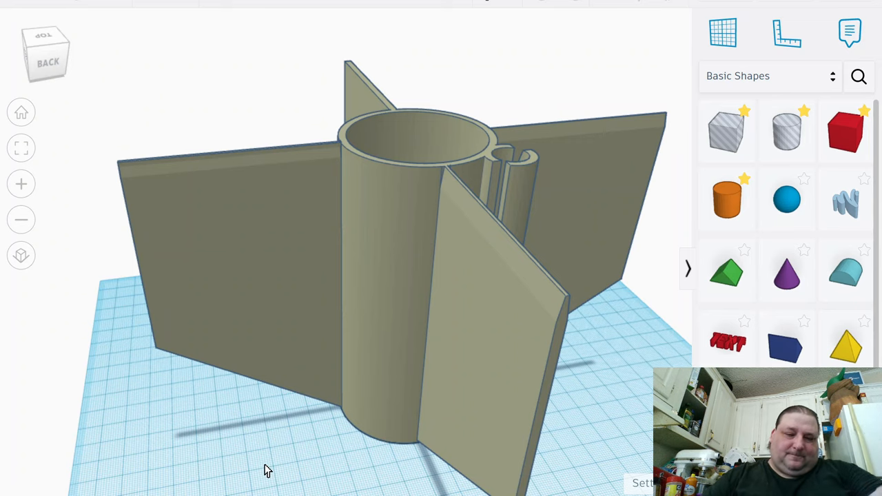